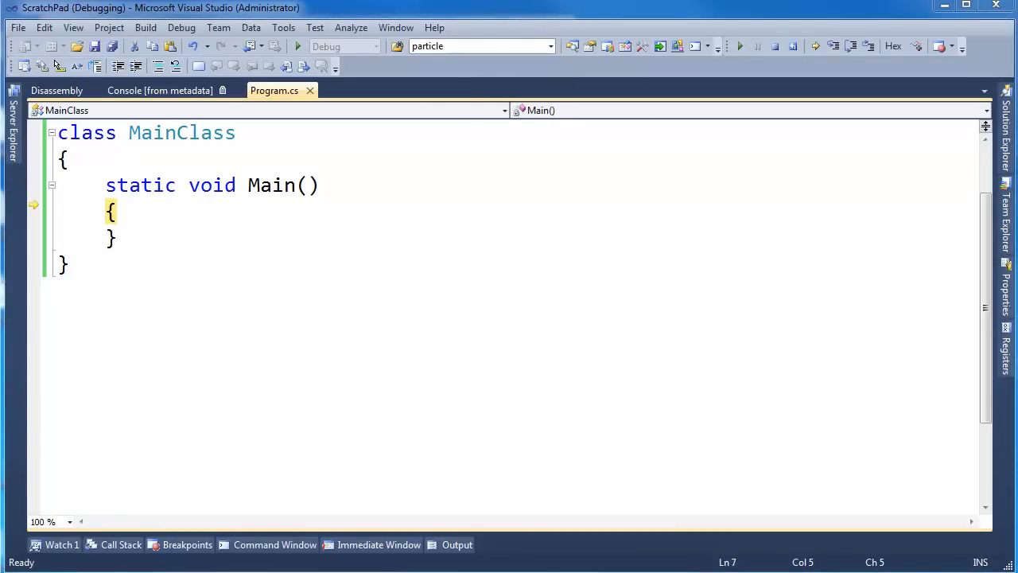
mouse_move(129, 207)
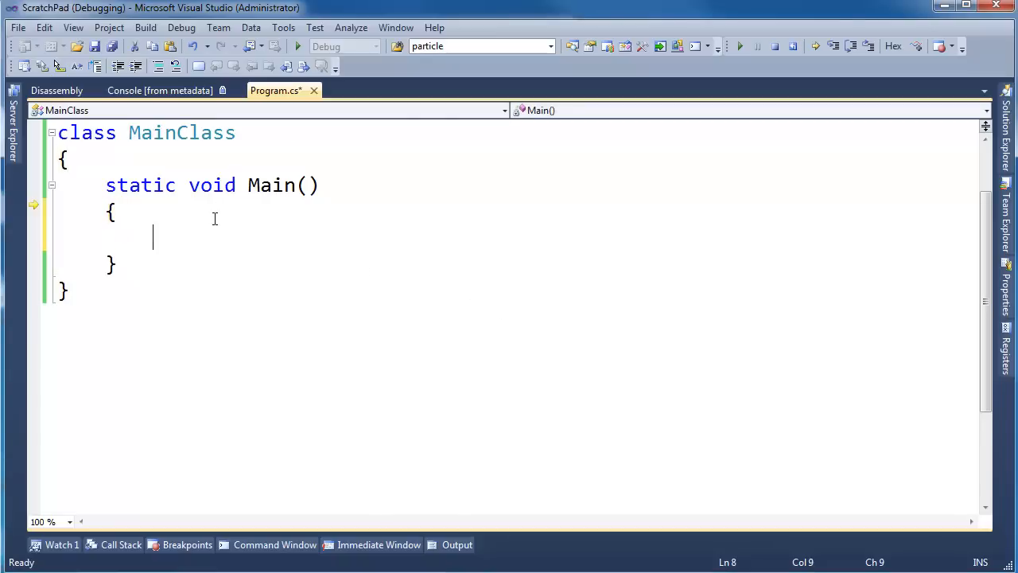
Add Console.WriteLine("My Name"); to Main and build the solution successfully.
type("Console.WriteLine();")
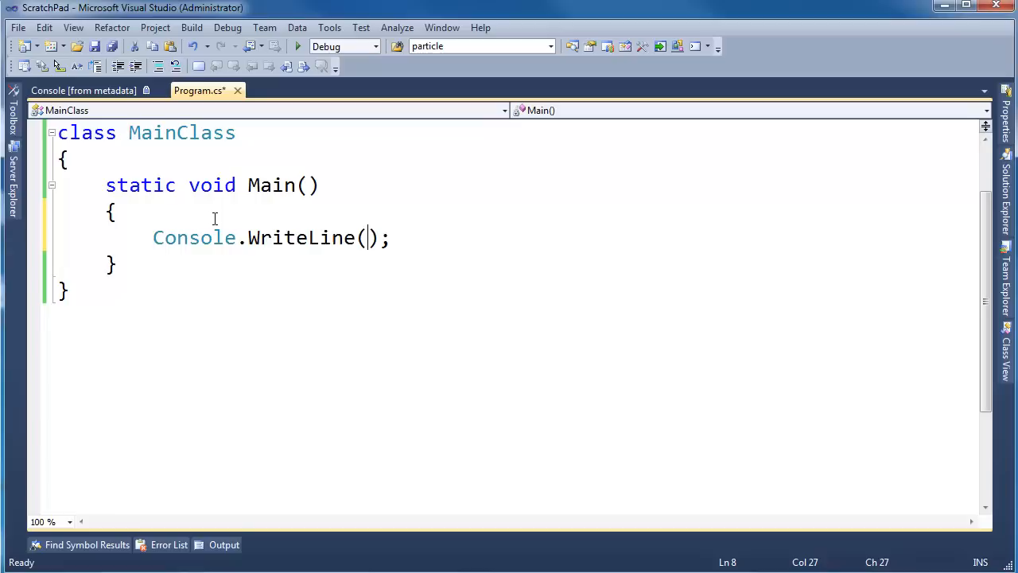
type("\"y \"")
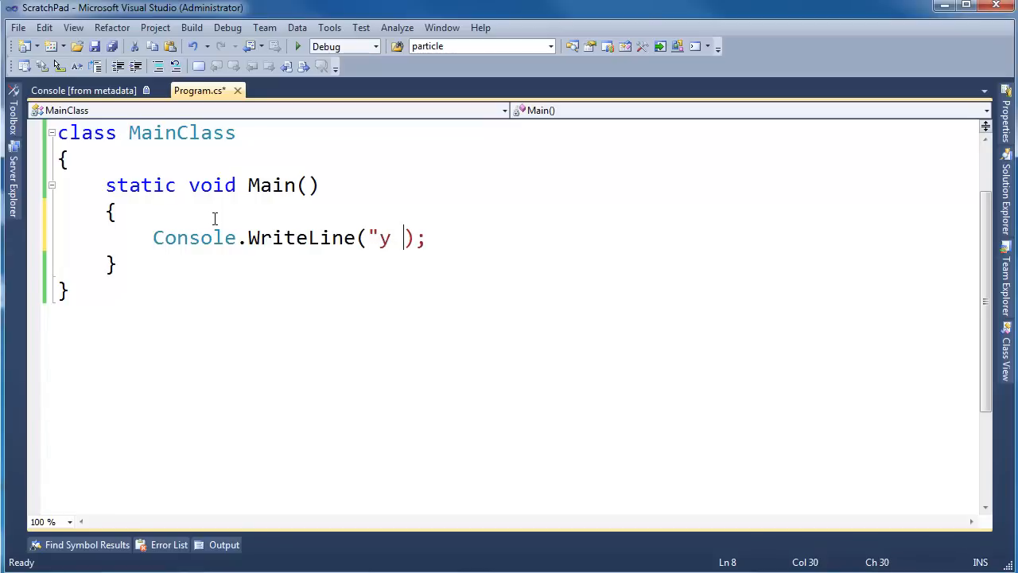
type("My Name\"")
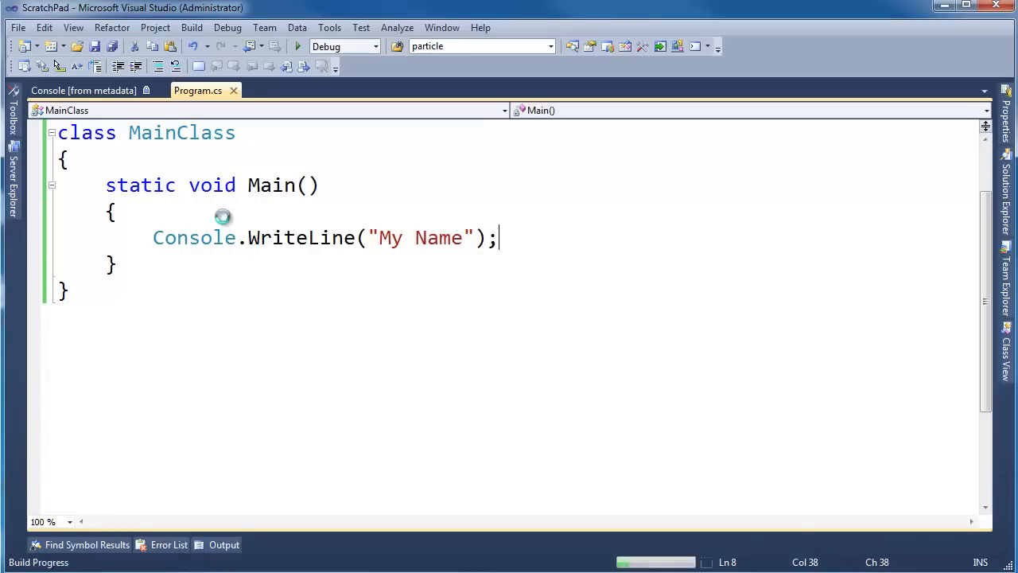
left_click(297, 45)
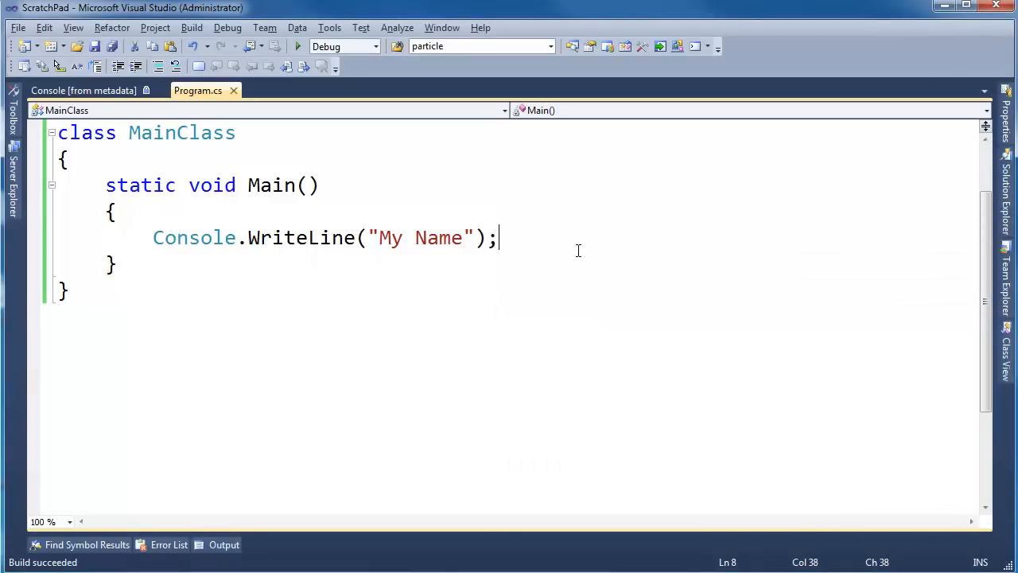
Declare a new static void DifferentMethod() below Main.
type("stat")
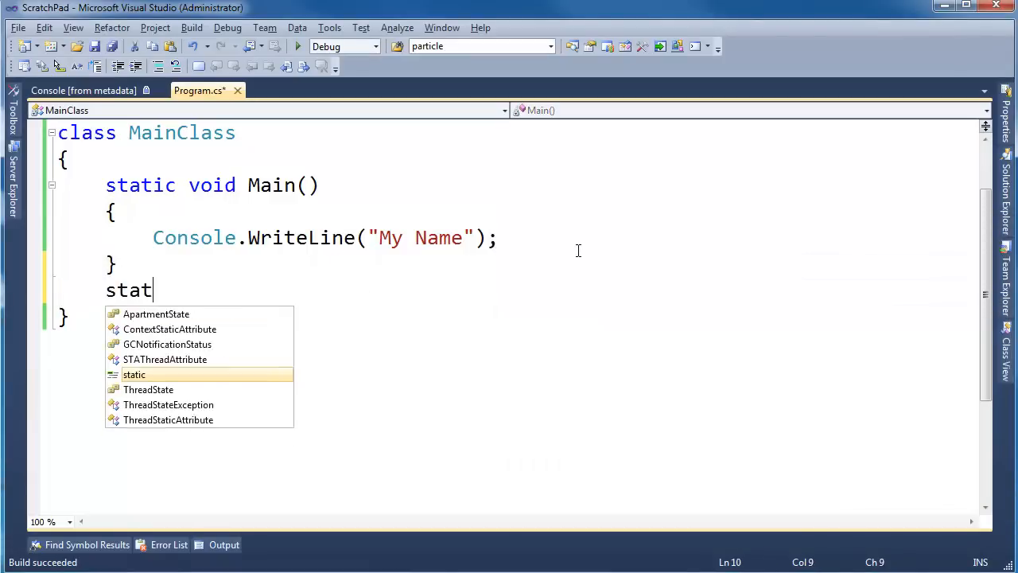
type("ic void Differe")
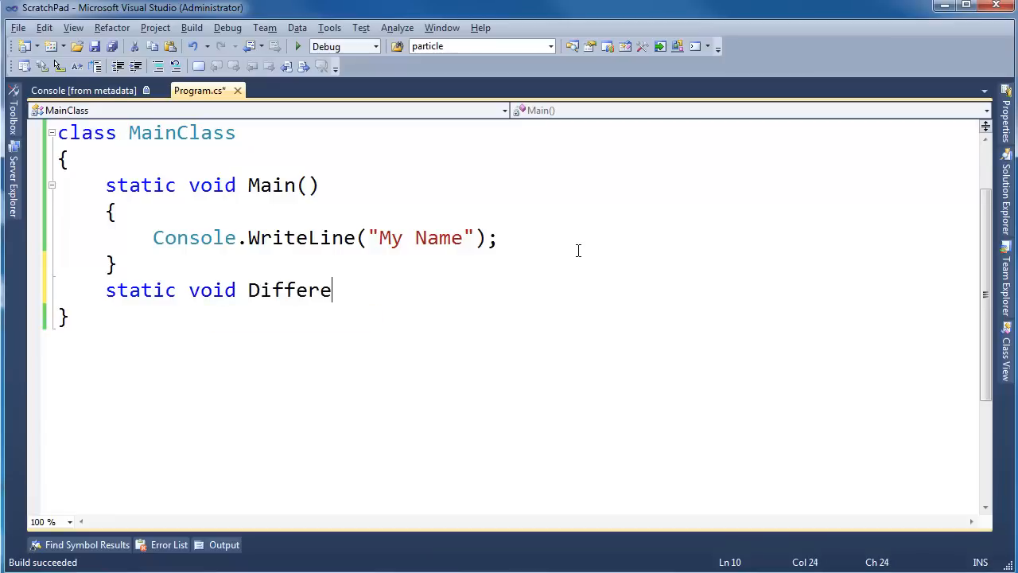
type("ntm")
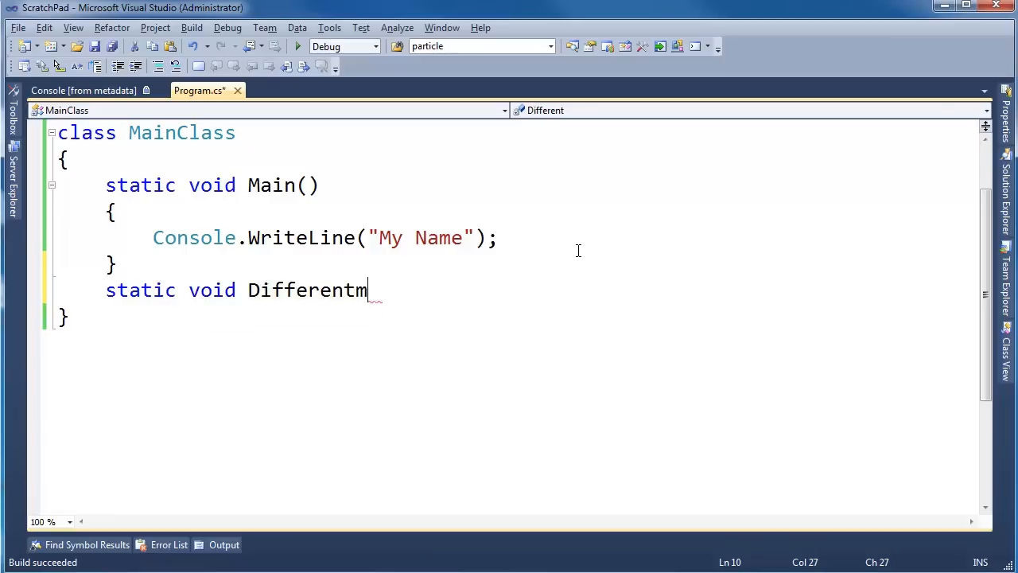
type("ethod()")
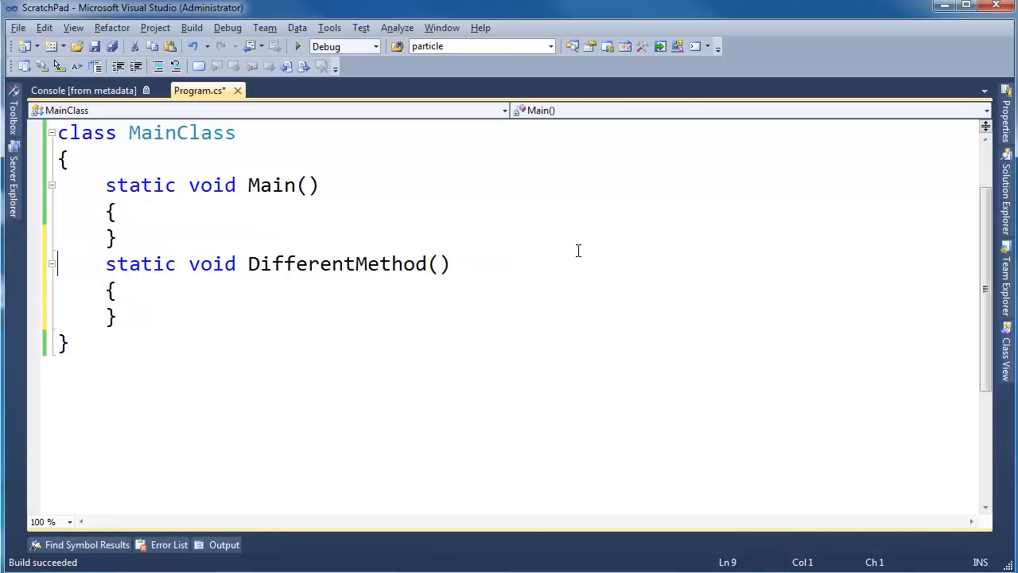
Put Console.WriteLine("My Name"); inside DifferentMethod, leaving Main empty, and return the cursor to Main.
type("Console.WriteLine(\"My Name\");")
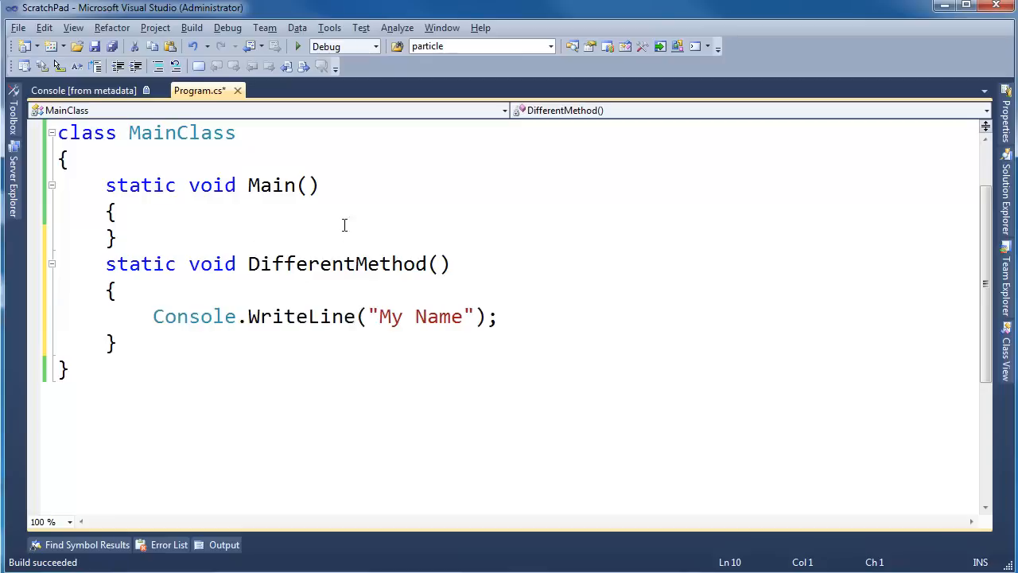
mouse_move(398, 154)
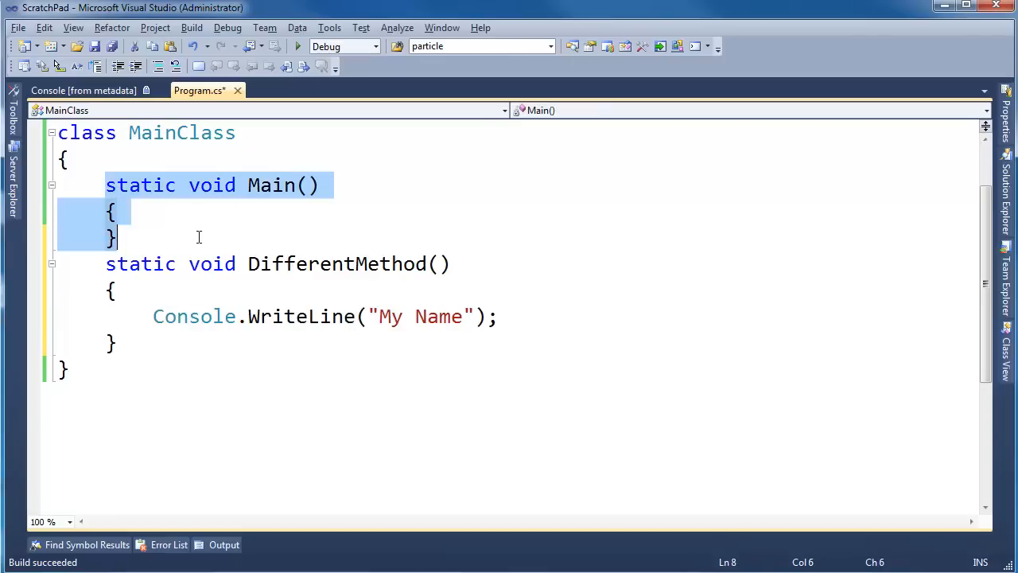
left_click(270, 185)
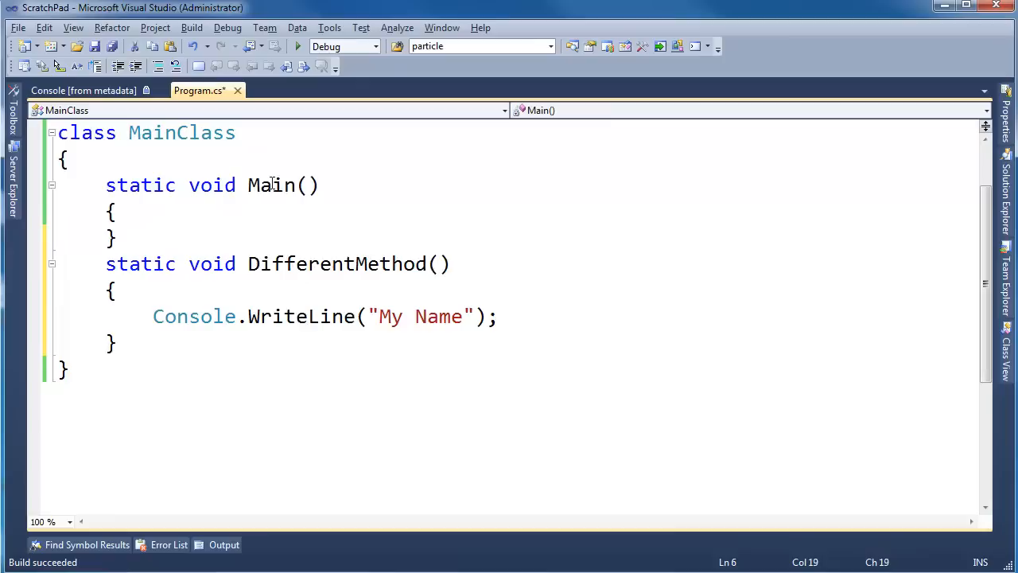
double_click(270, 184)
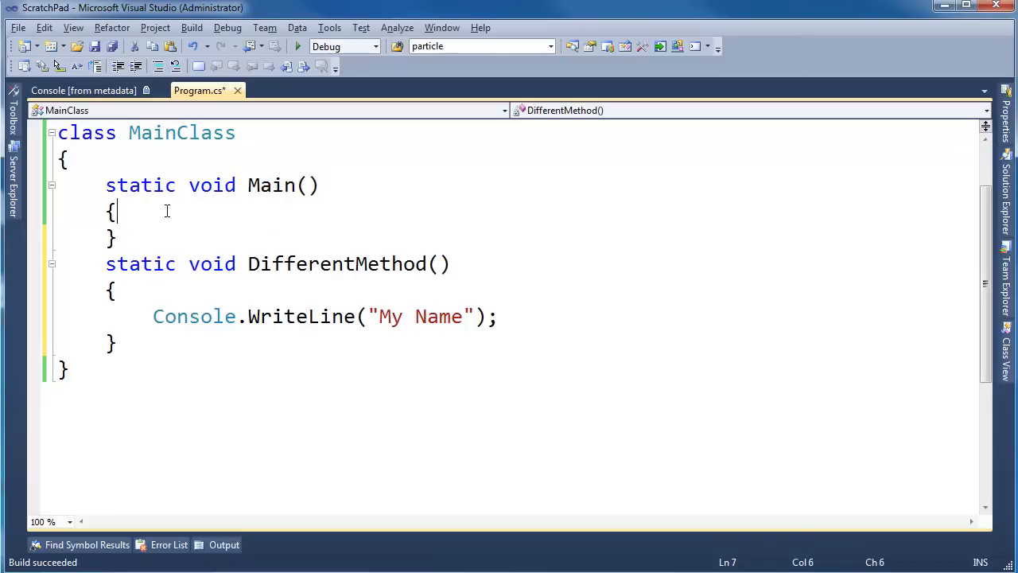
Begin var thread = new Thread(ThreadStart in Main, importing System.Threading via completion.
type("var thre")
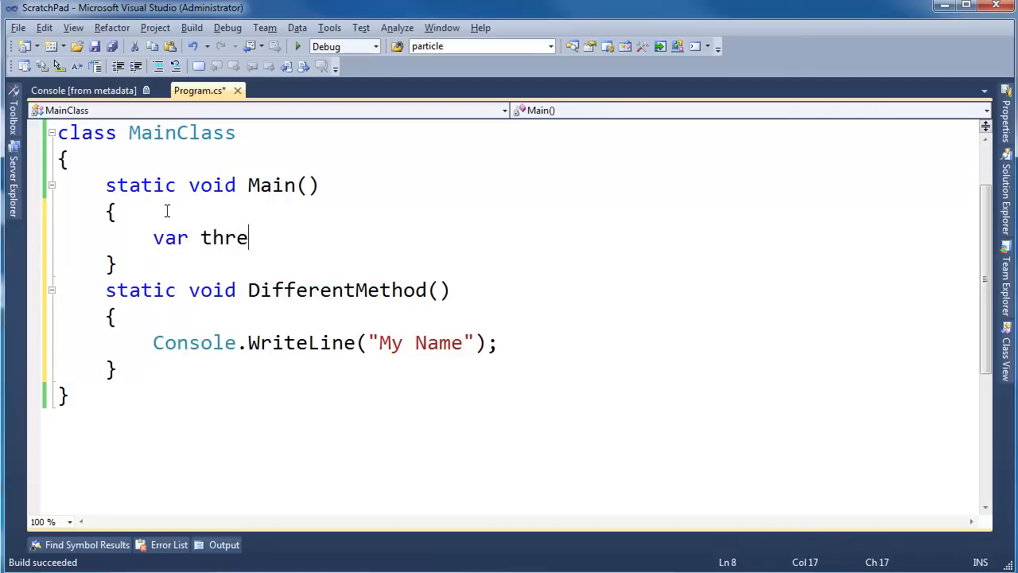
type("ad = new Threa")
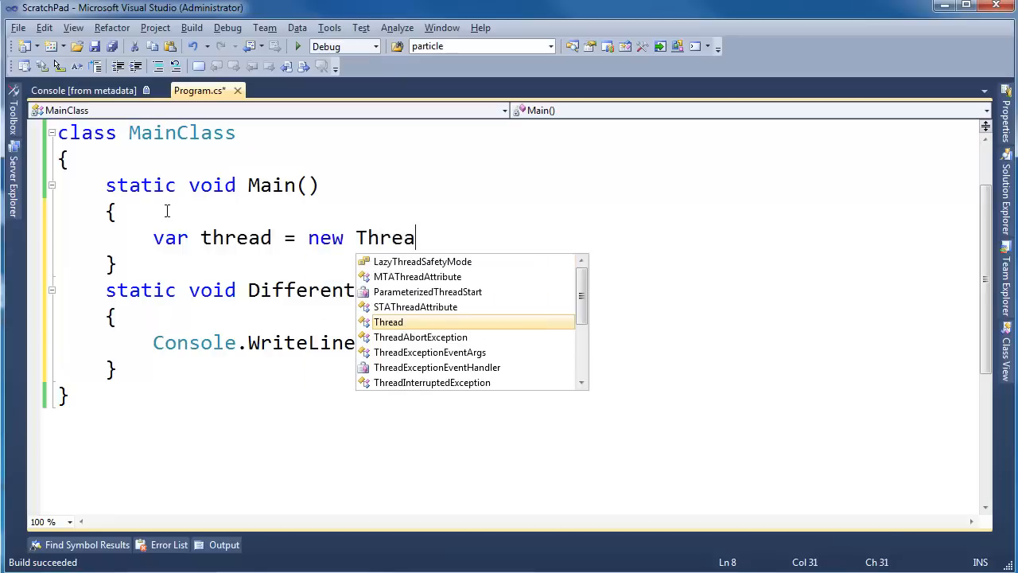
key("Tab")
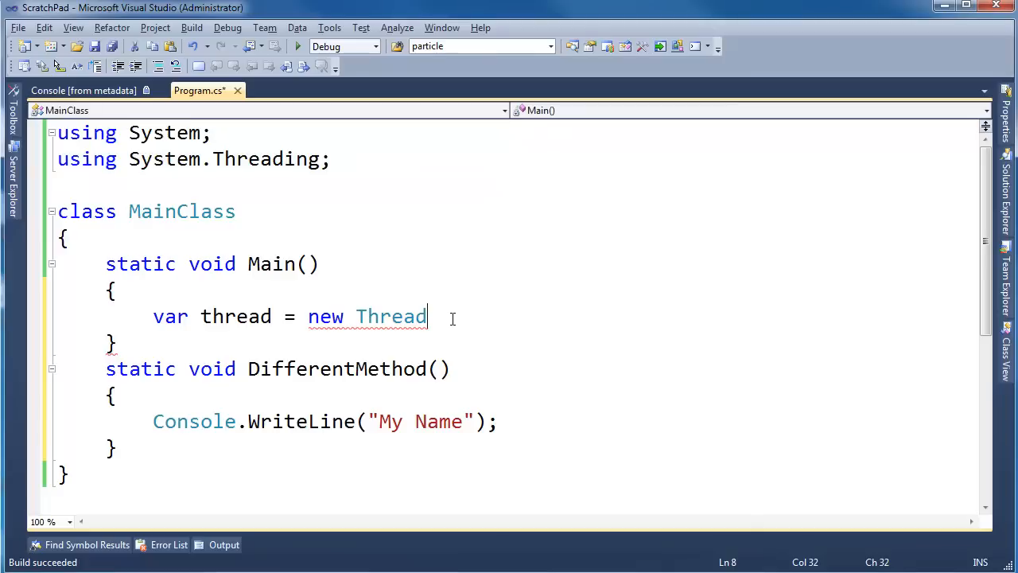
type("(")
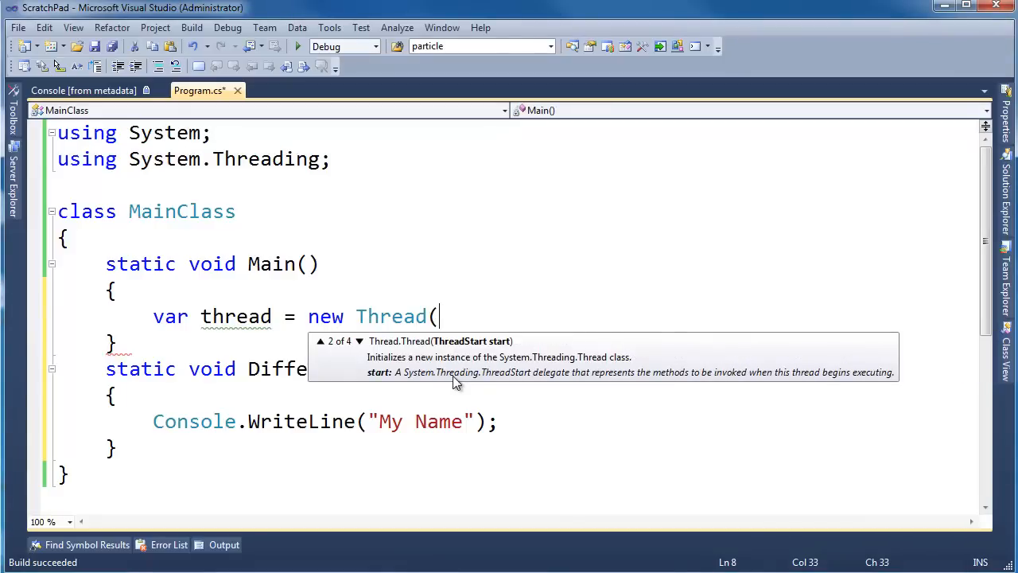
type("ThreadStart")
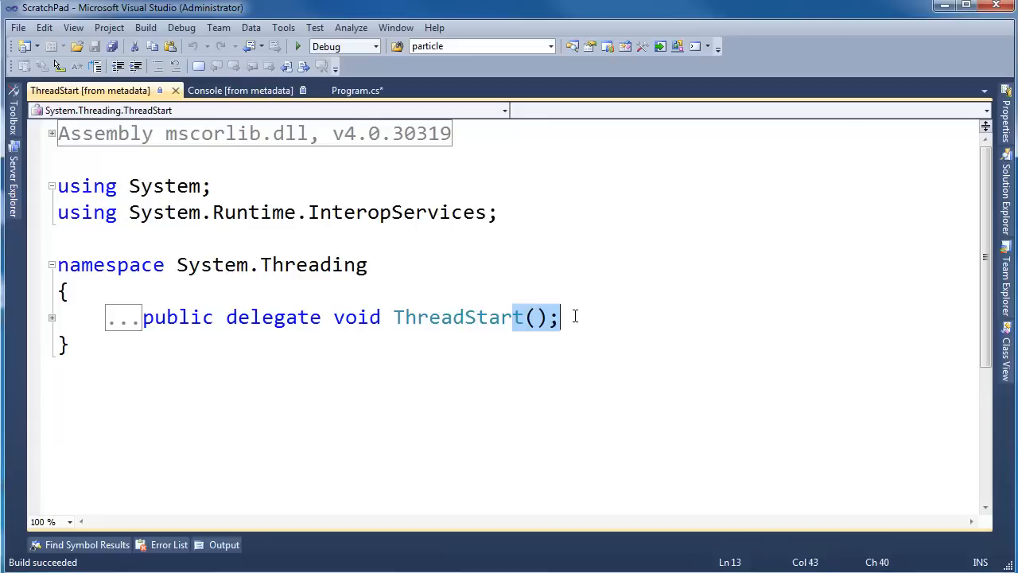
View the ThreadStart delegate's definition, then return to Program.cs.
left_click(560, 317)
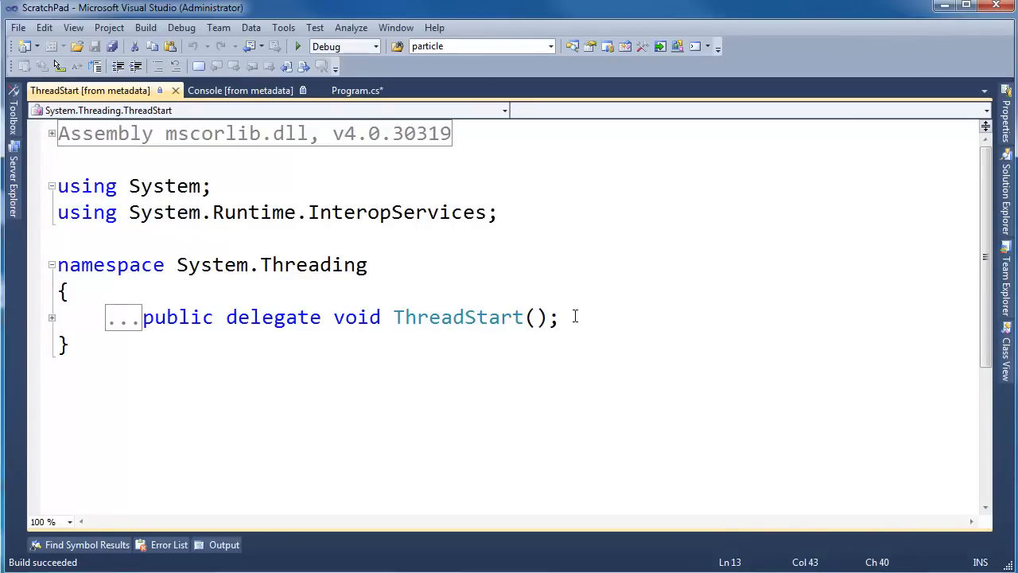
left_click(198, 89)
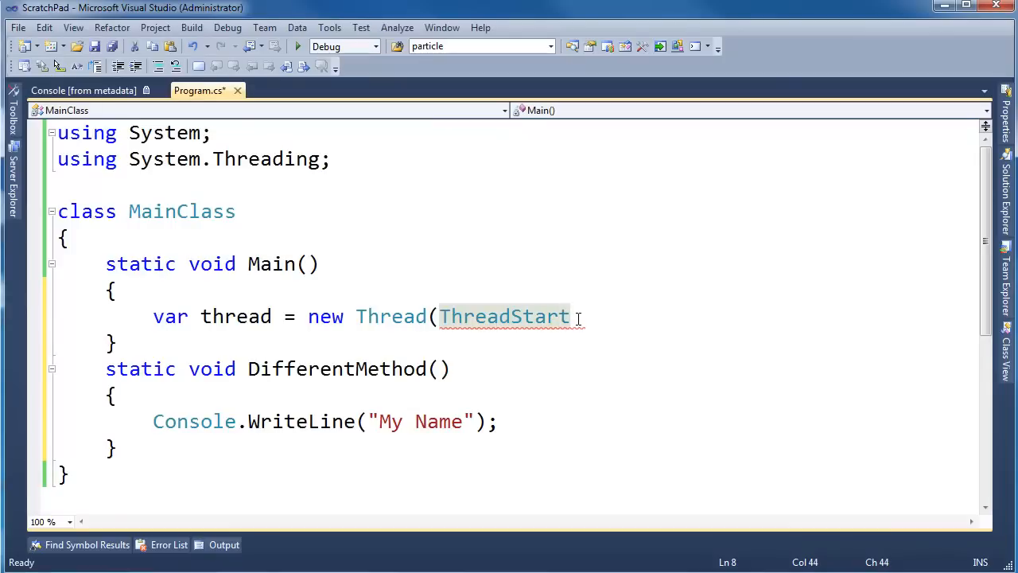
Construct the thread as new Thread(DifferentMethod); and begin the thread.Start call.
key("Delete")
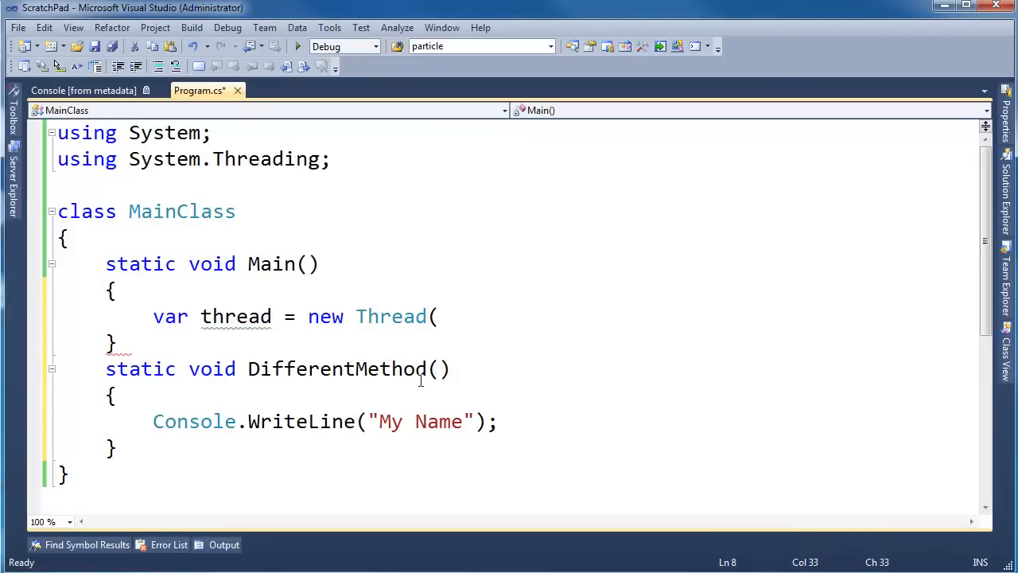
double_click(337, 369)
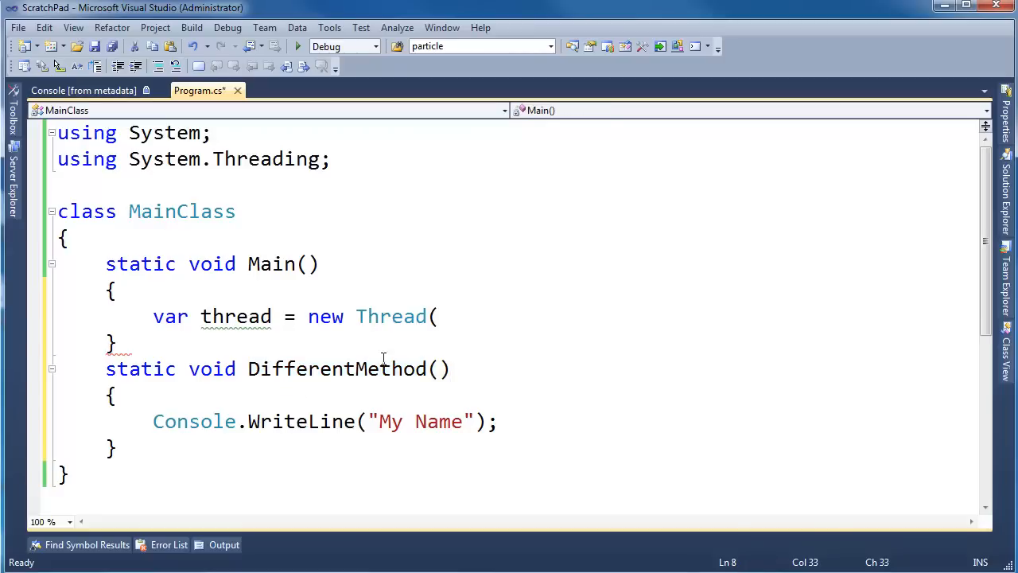
type("DifferentMethod")
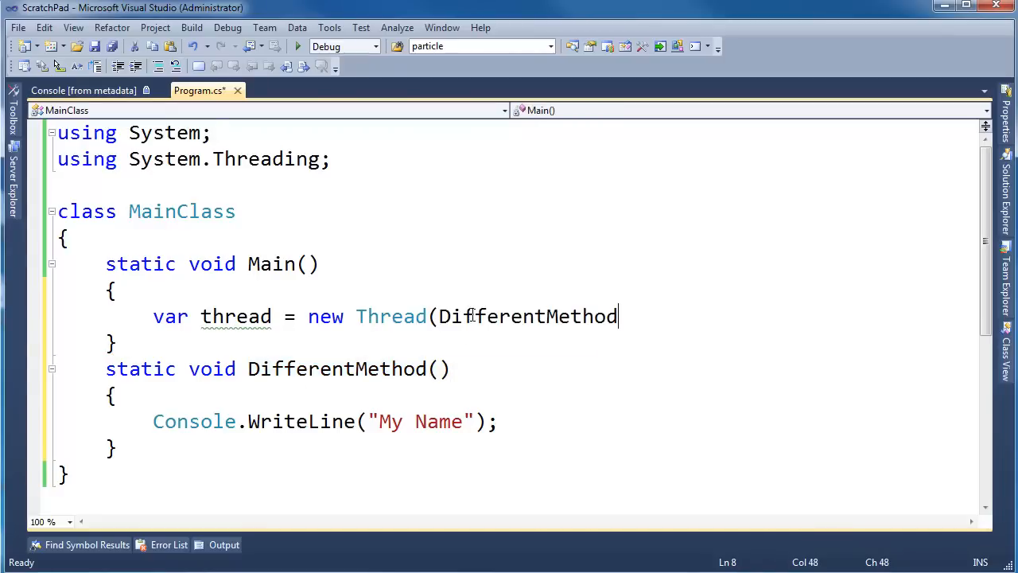
type(");")
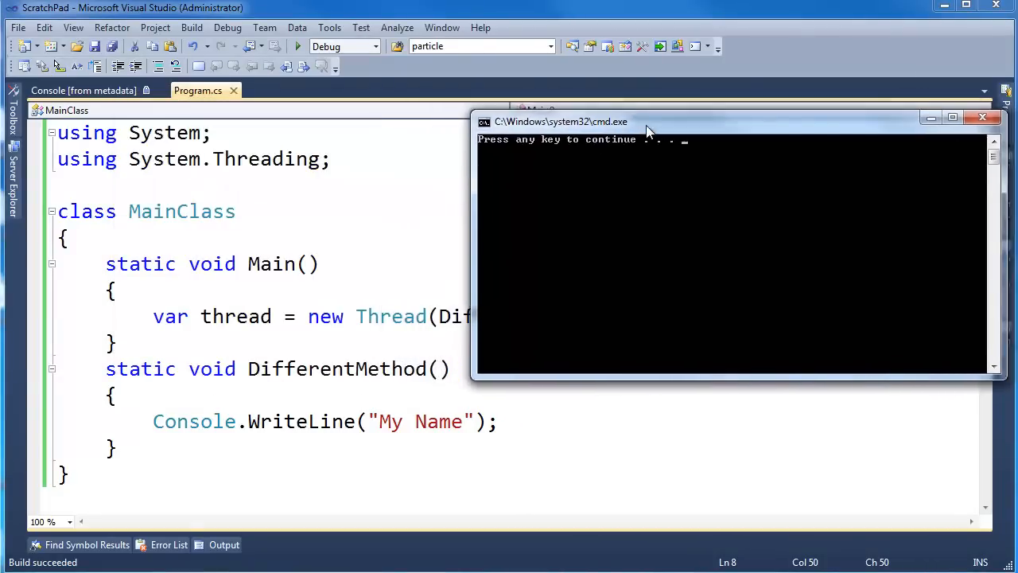
mouse_move(391, 315)
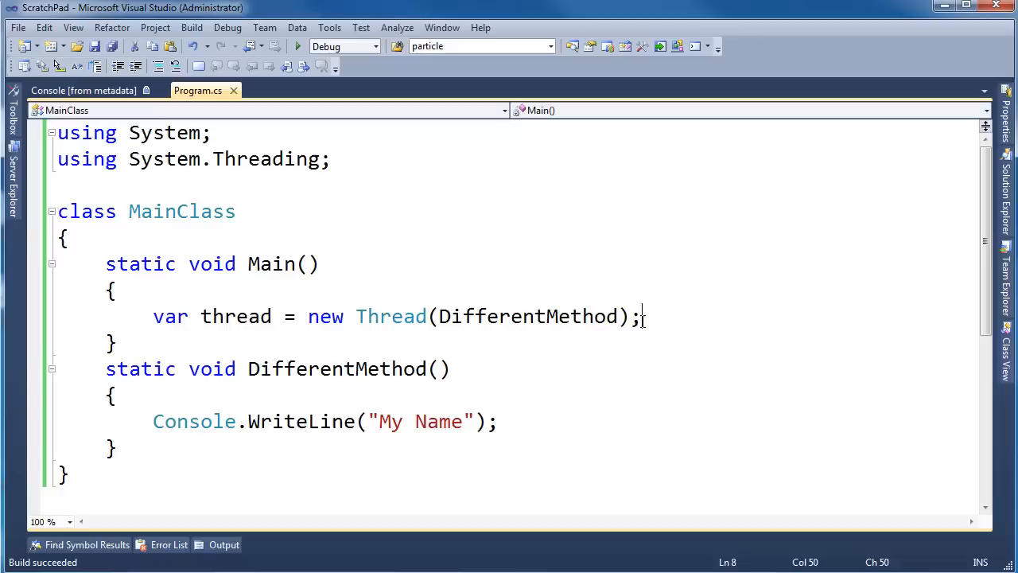
type("thread.st")
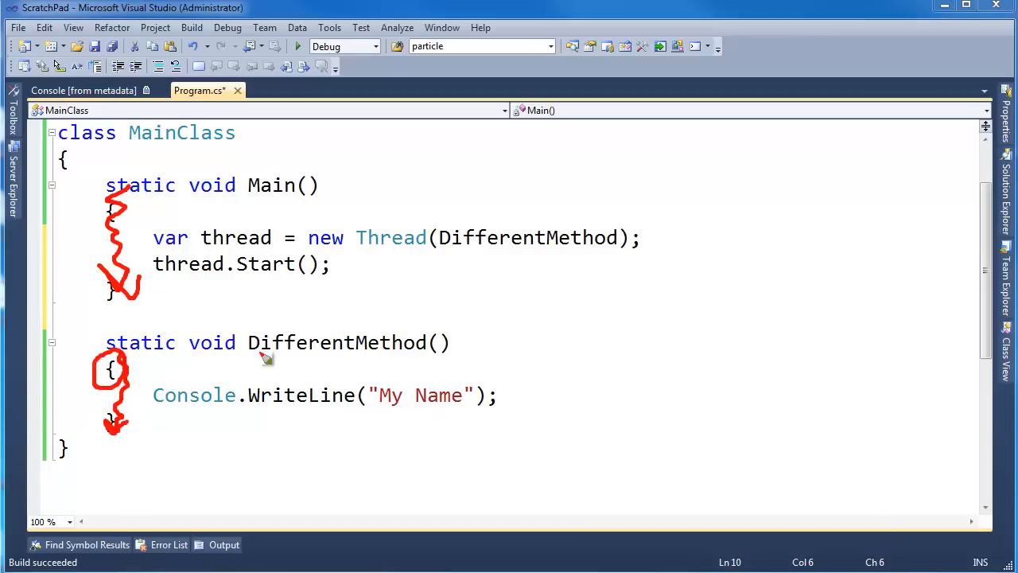
mouse_move(198, 398)
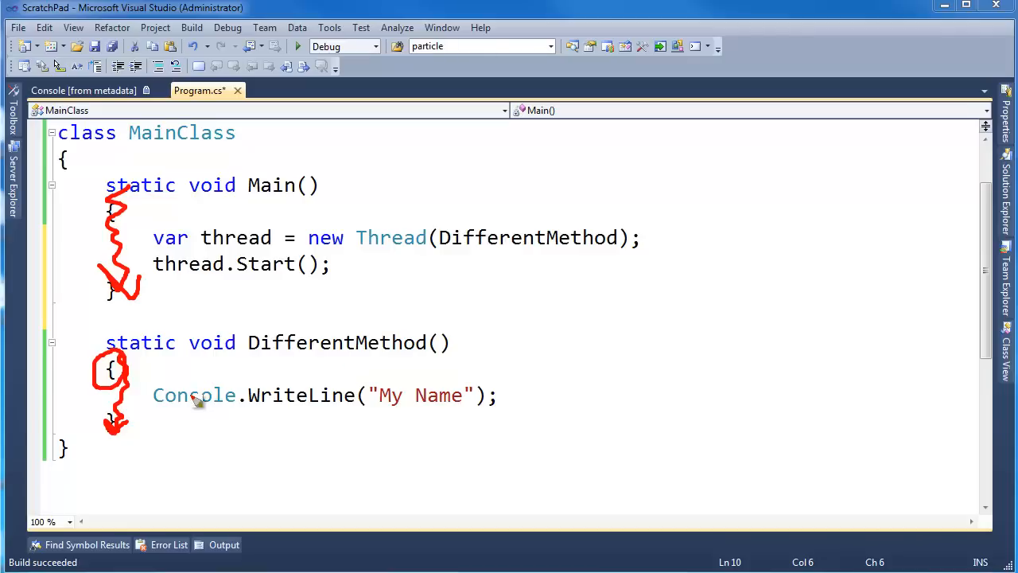
mouse_move(283, 404)
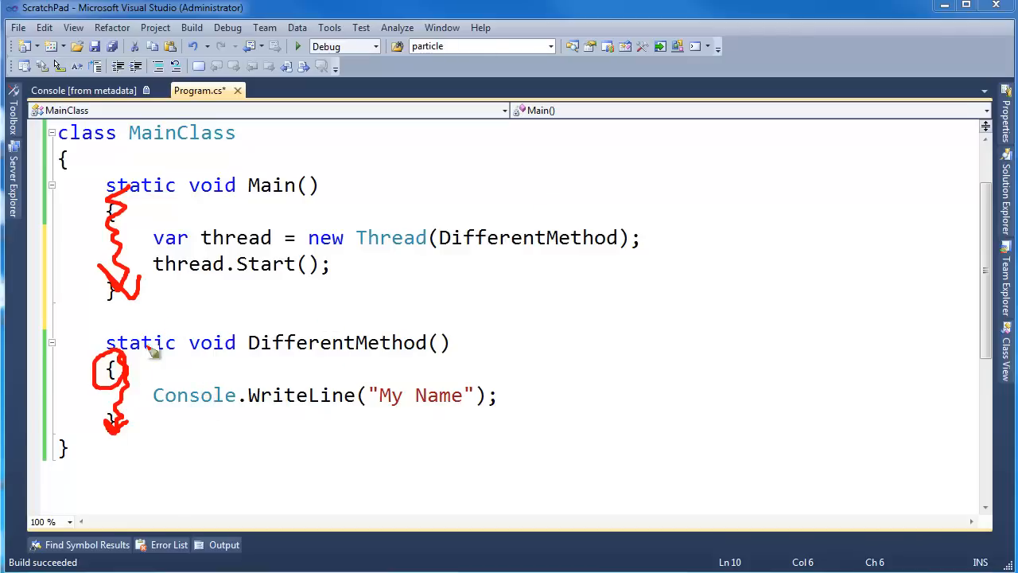
mouse_move(119, 204)
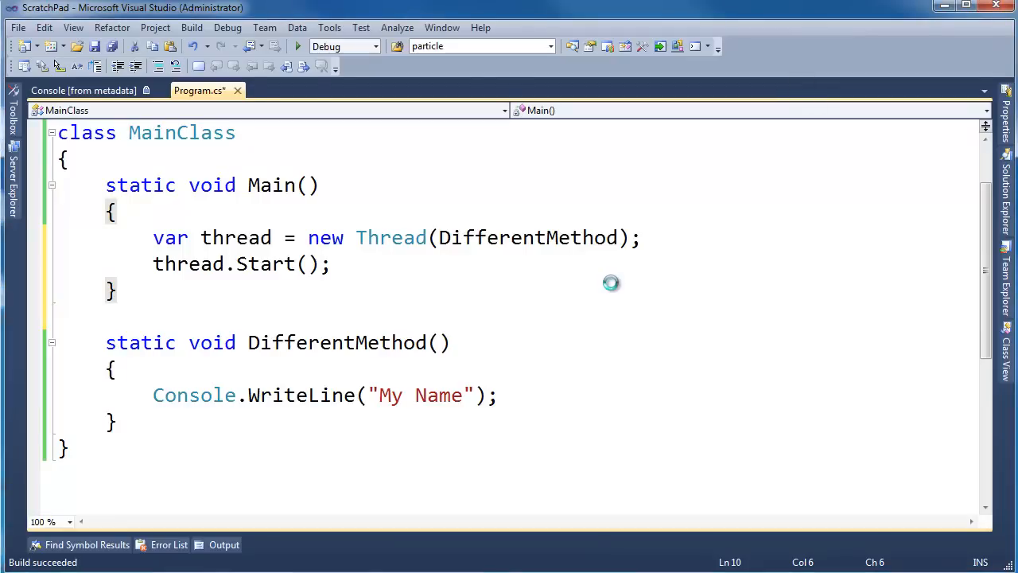
Run the program again now that the thread is started.
key("F5")
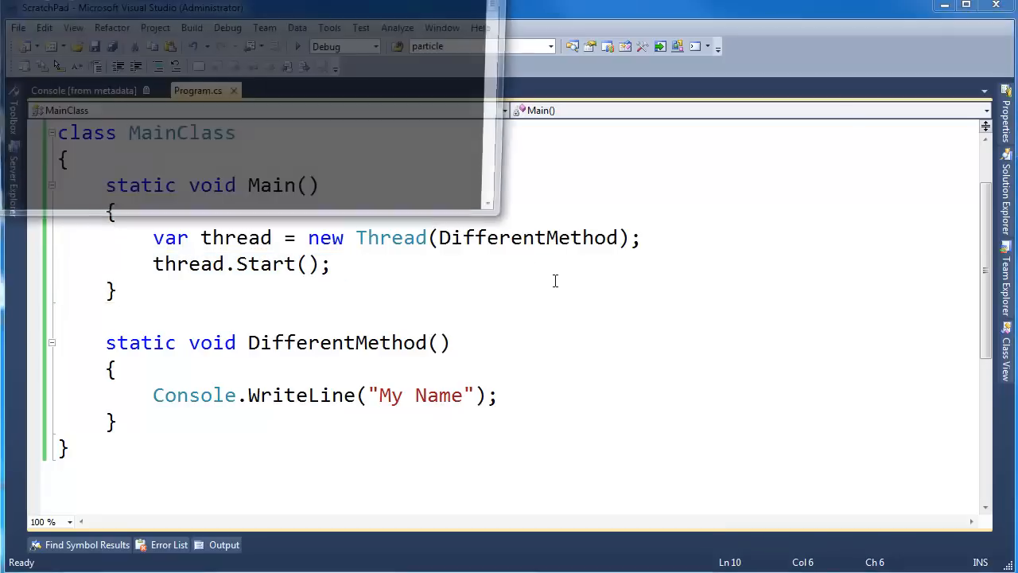
After the console prints My Name, return focus to the WriteLine line in DifferentMethod.
left_click(297, 45)
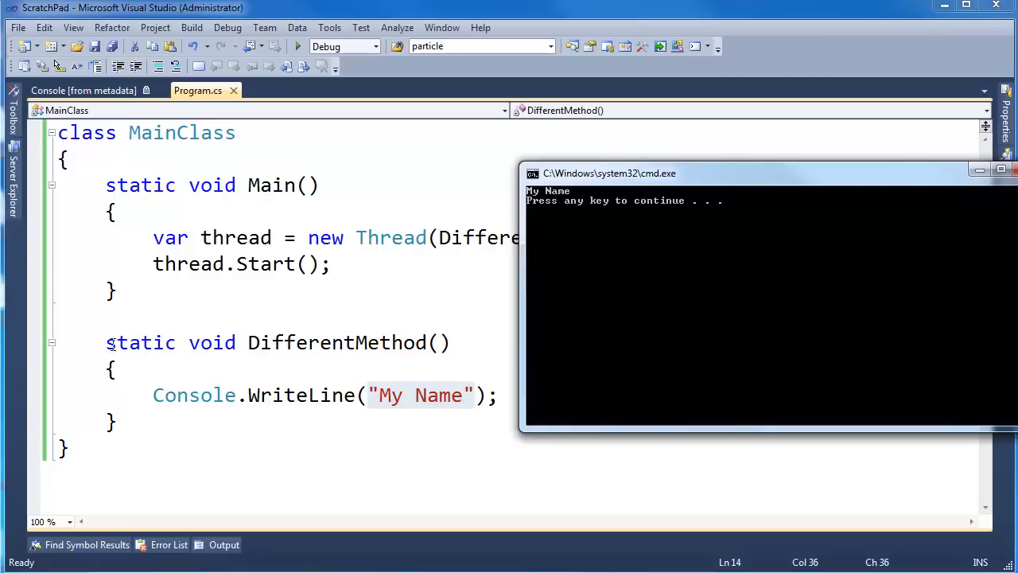
mouse_move(771, 264)
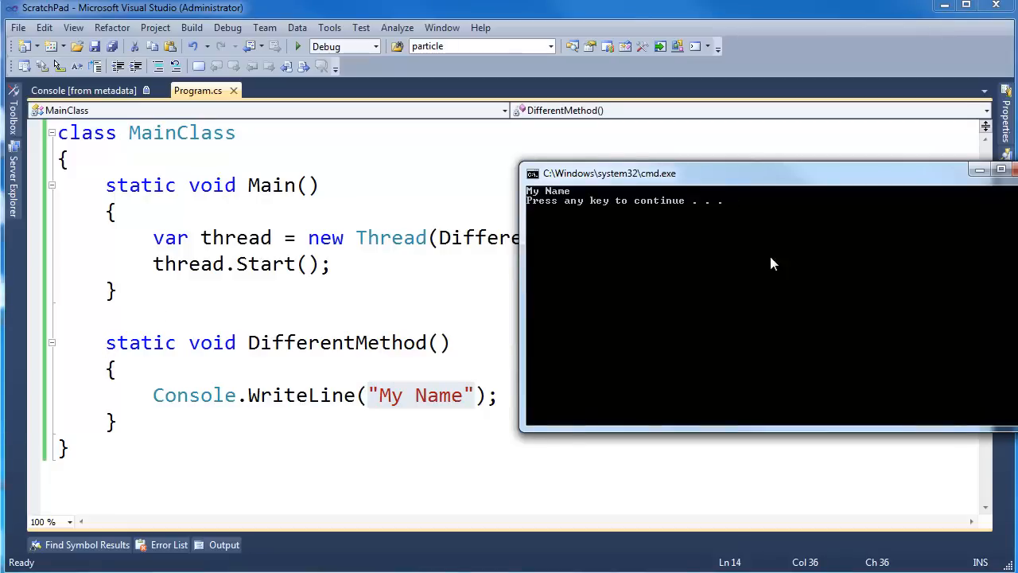
mouse_move(649, 248)
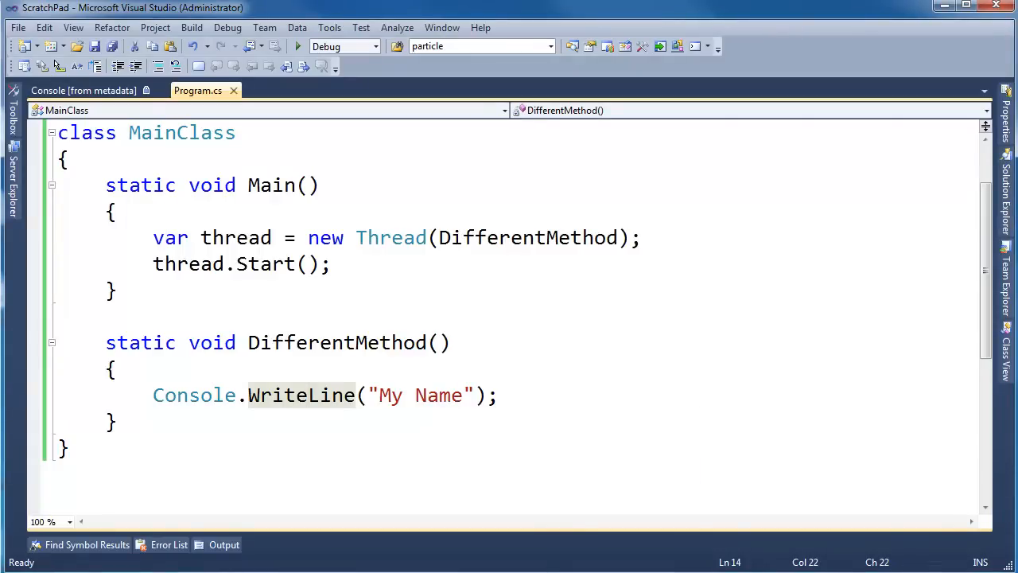
Set a breakpoint on DifferentMethod's Console.WriteLine line and start debugging until it is hit.
left_click(461, 394)
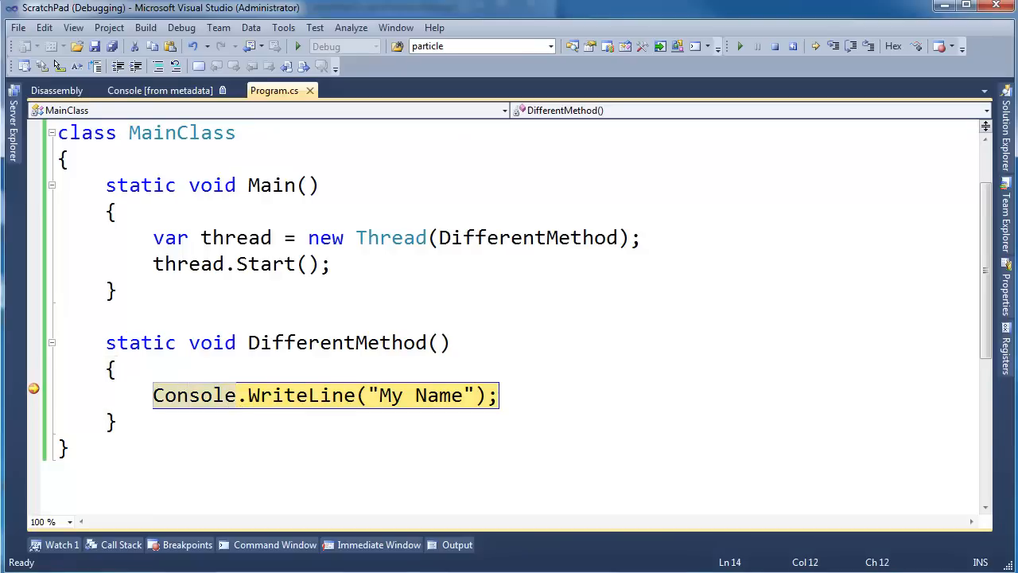
left_click_drag(130, 210, 119, 294)
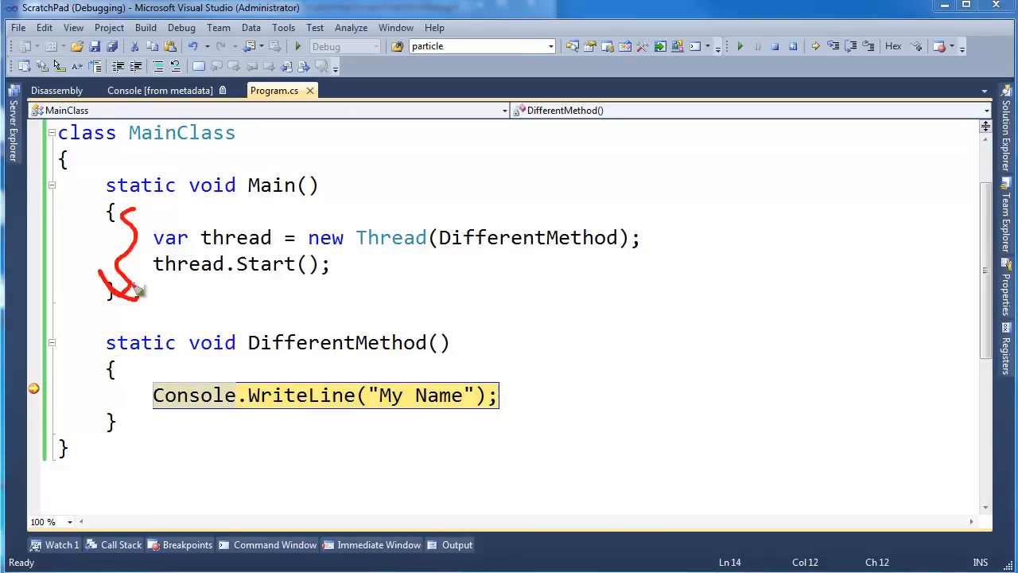
mouse_move(156, 405)
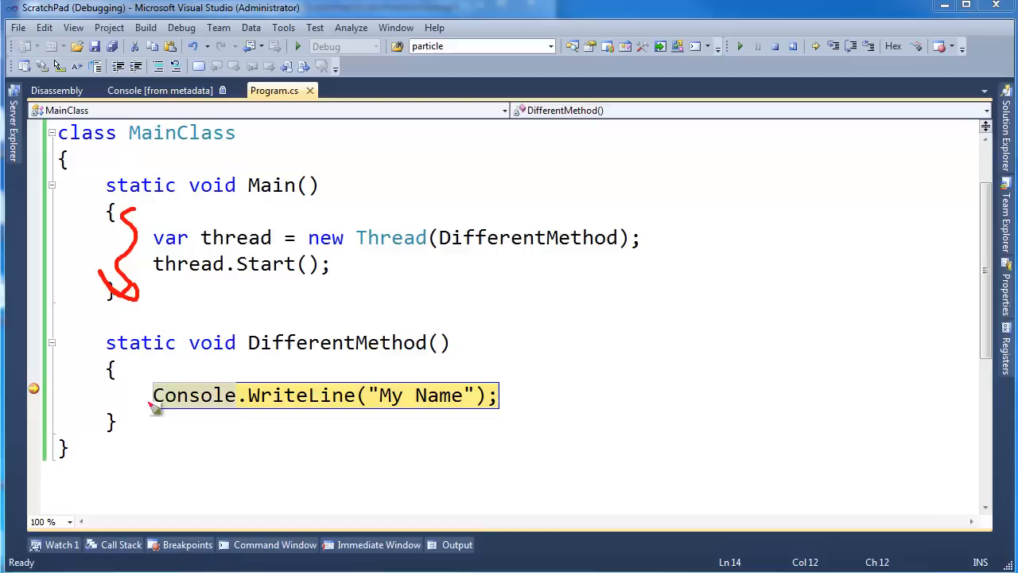